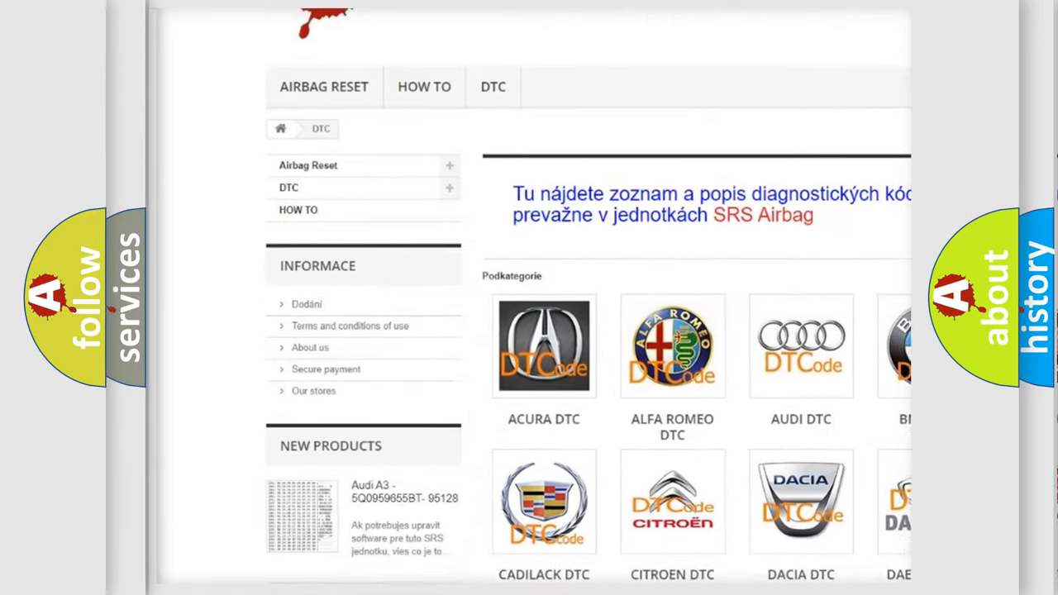
pyautogui.scroll(-3)
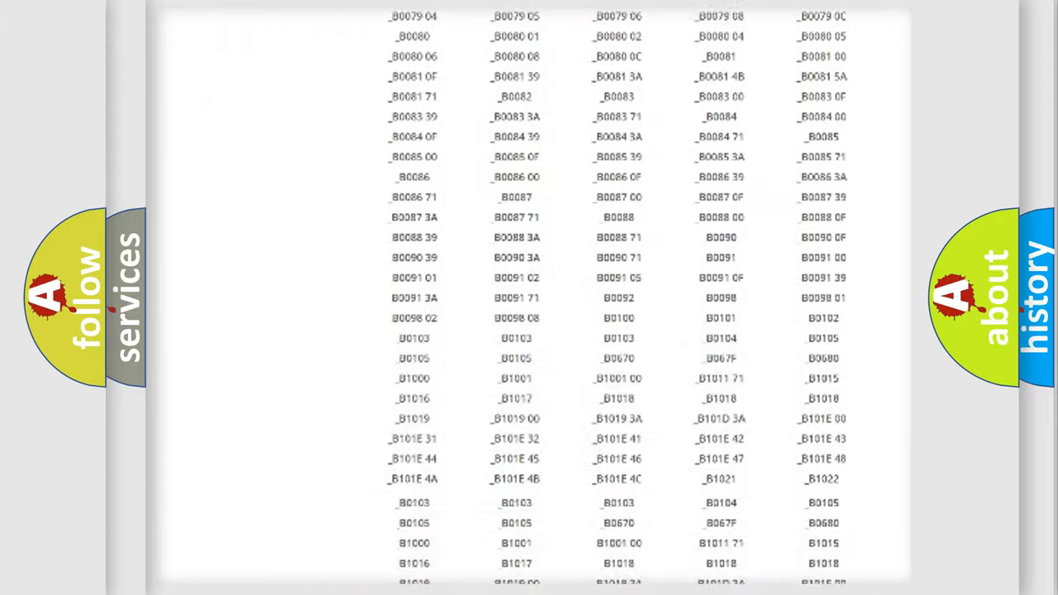
pyautogui.scroll(3)
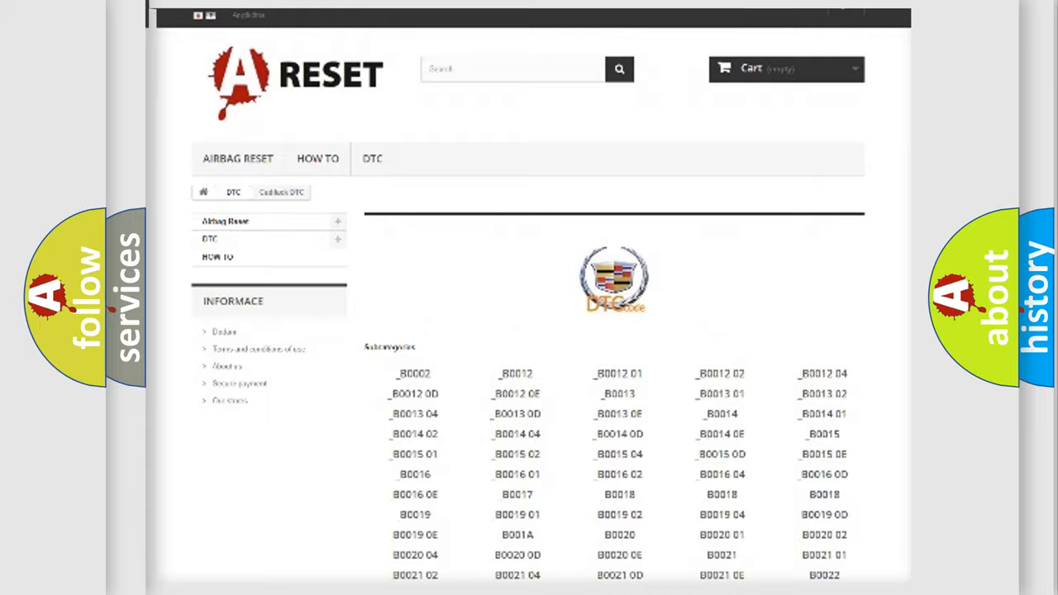